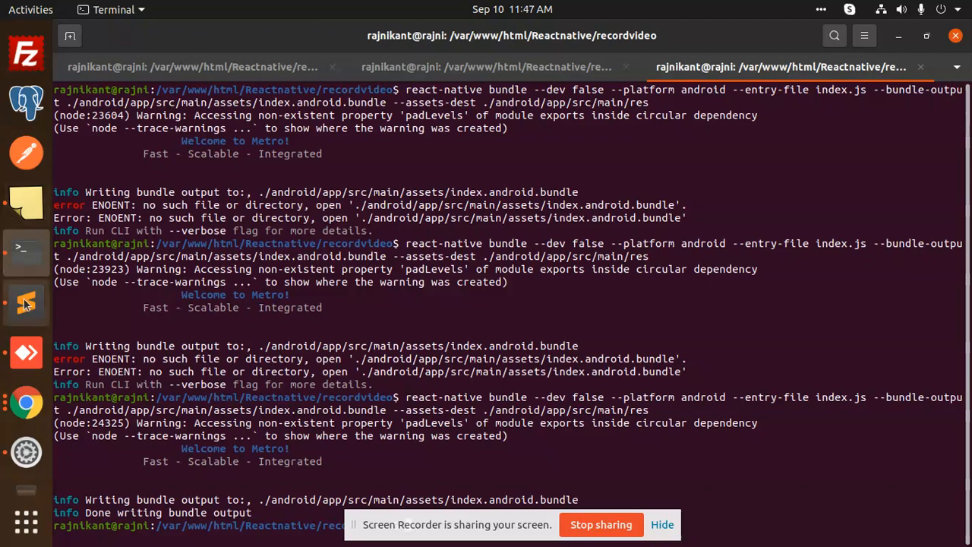
Step: Bring up the notes file holding the 'cd android' and gradlew build commands
click(26, 302)
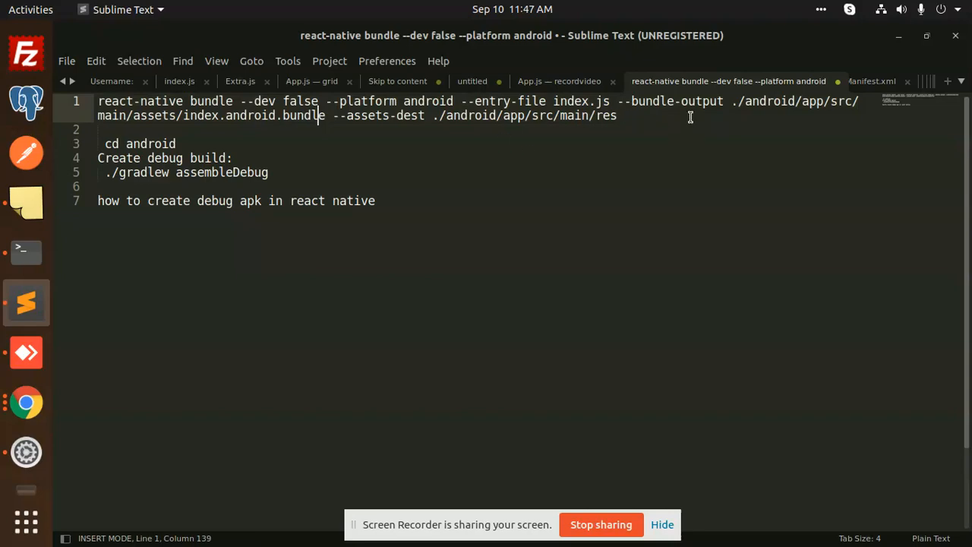
mouse_move(26, 451)
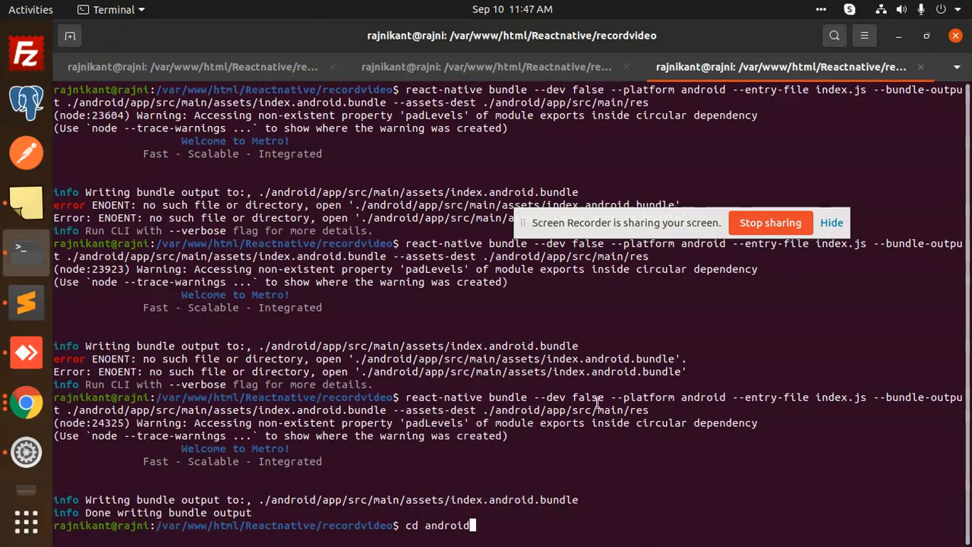
Step: Run 'cd android' and './gradlew assembleDebug' until BUILD SUCCESSFUL
click(25, 302)
text(./gradlew assembleDebug)
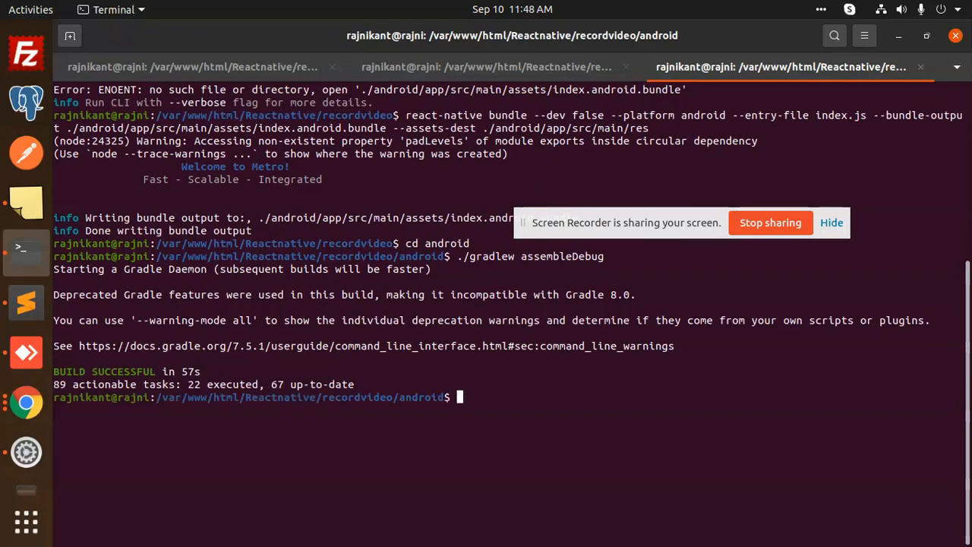
mouse_move(610, 365)
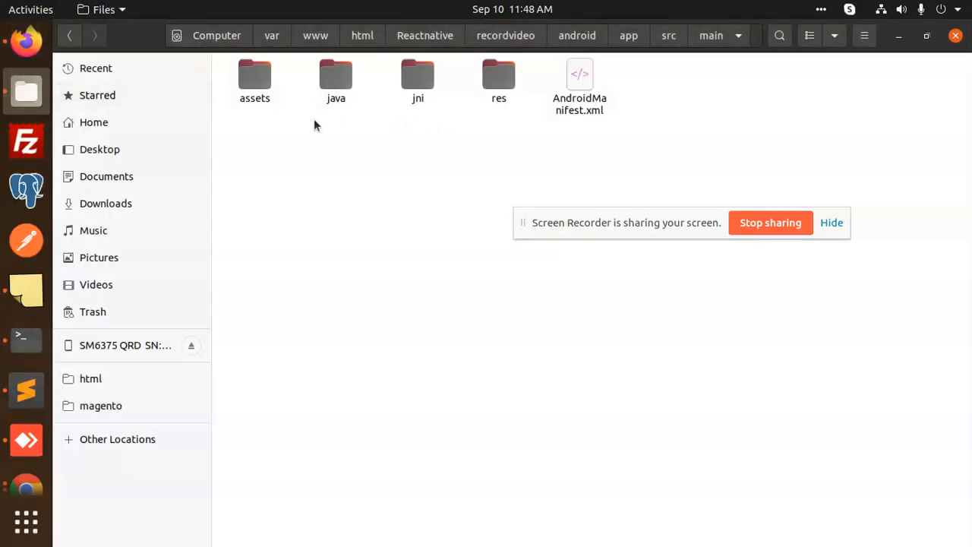
Step: Navigate from the android folder through app and src into the debug folder showing app-debug.apk
double_click(255, 79)
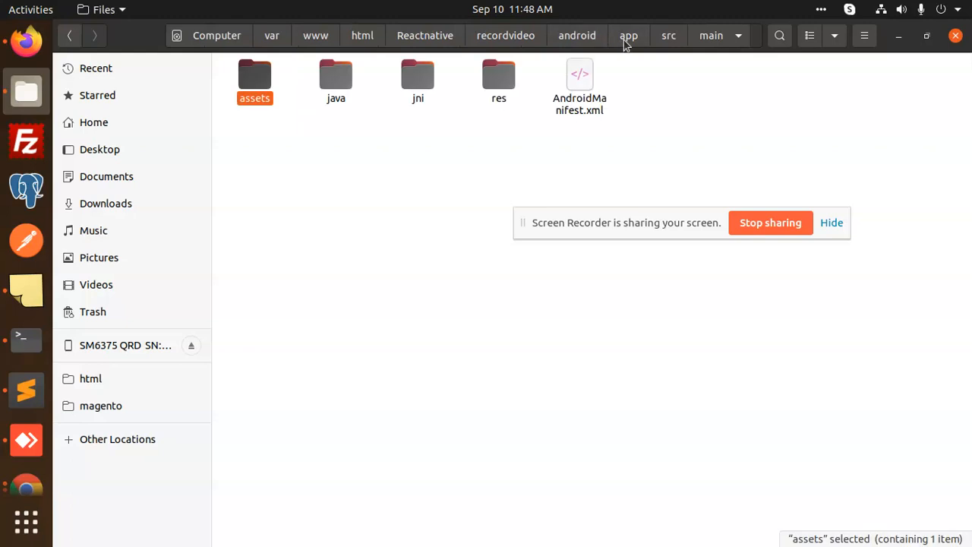
click(577, 35)
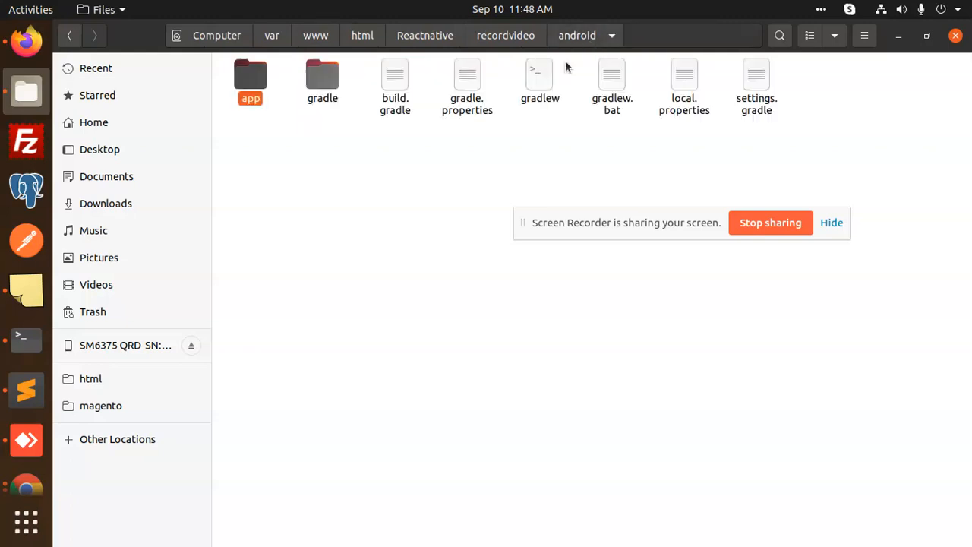
double_click(249, 79)
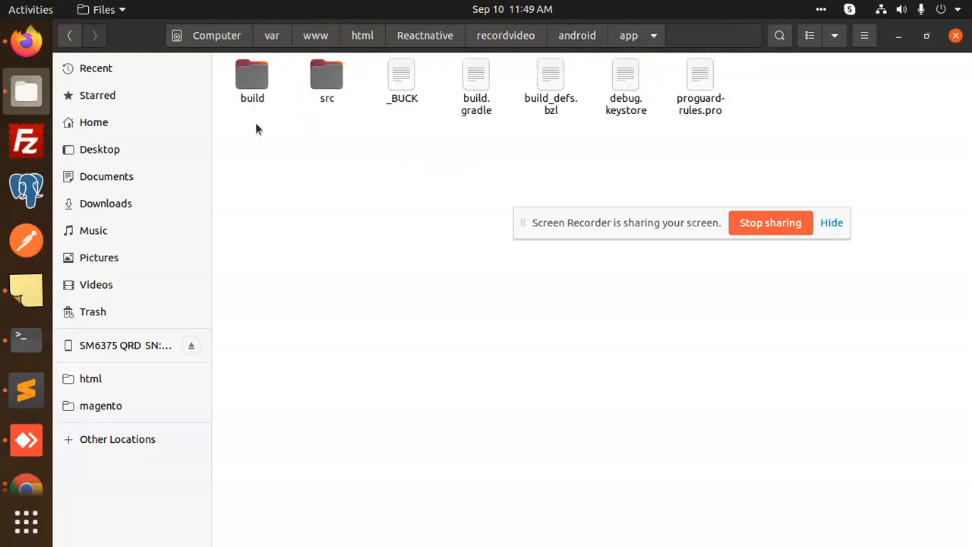
double_click(327, 79)
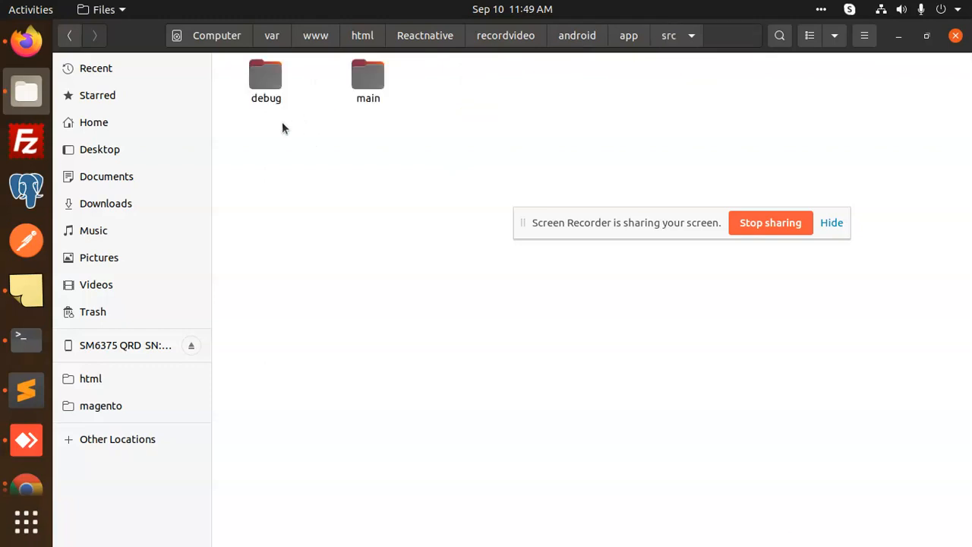
double_click(266, 75)
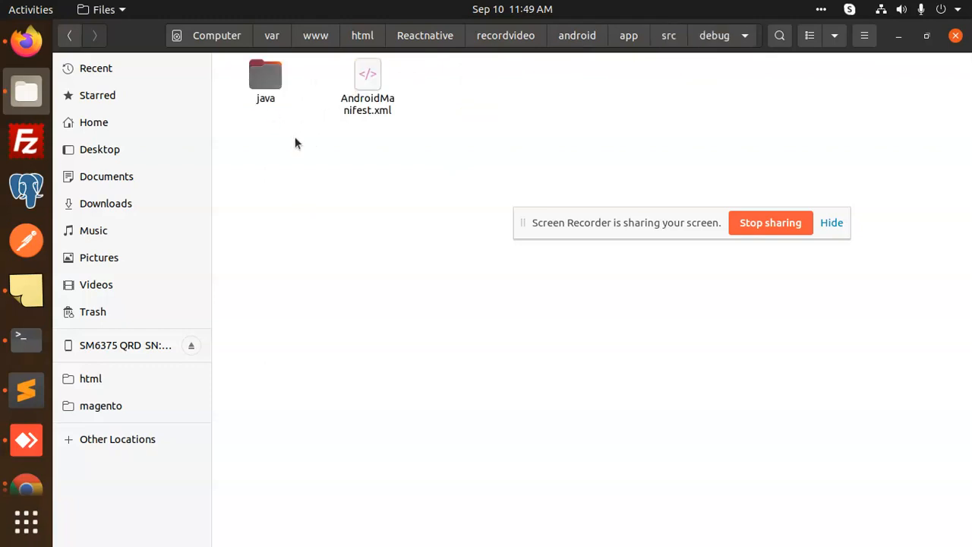
double_click(265, 75)
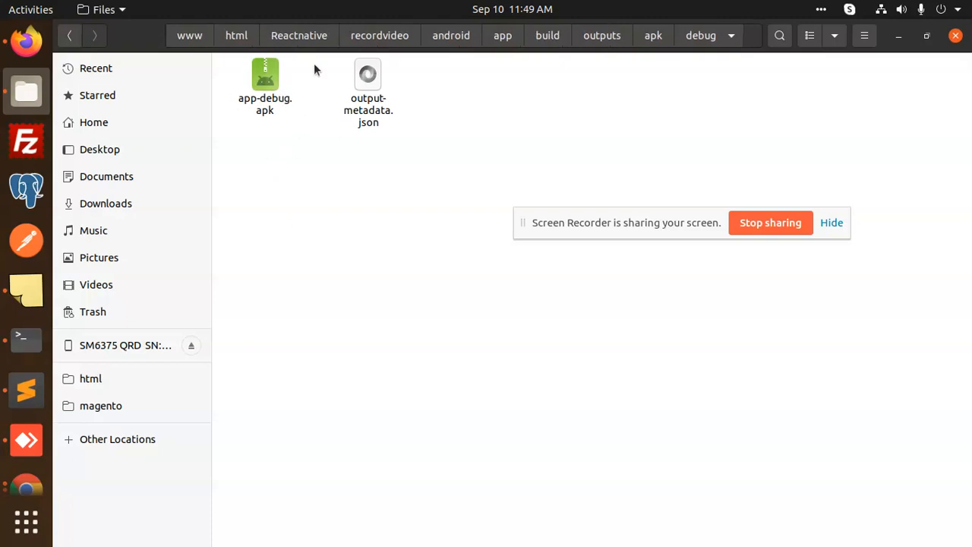
mouse_move(287, 83)
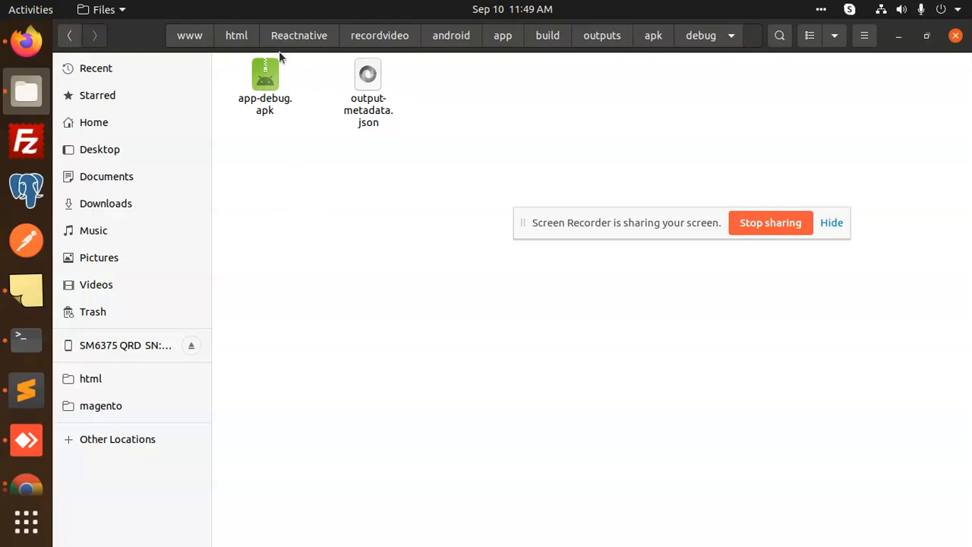
mouse_move(296, 147)
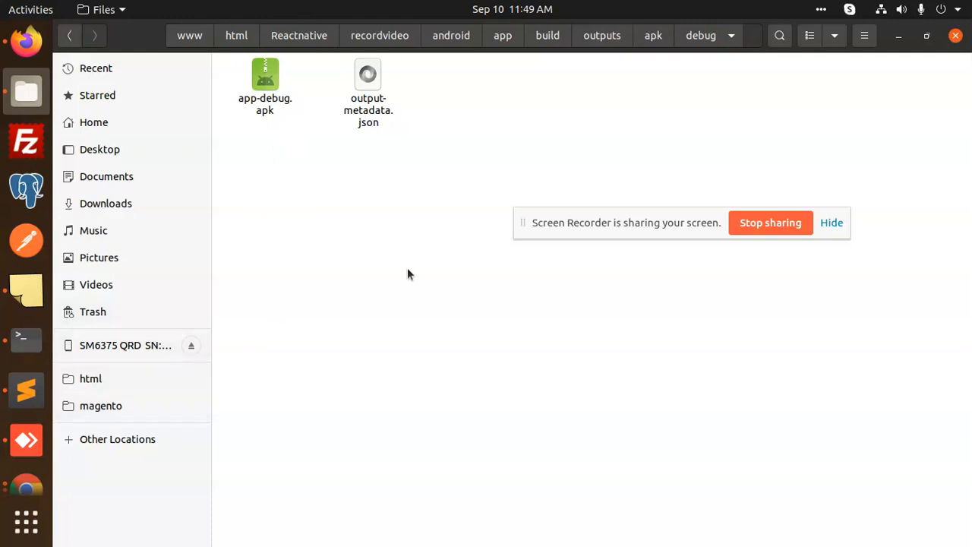
mouse_move(407, 270)
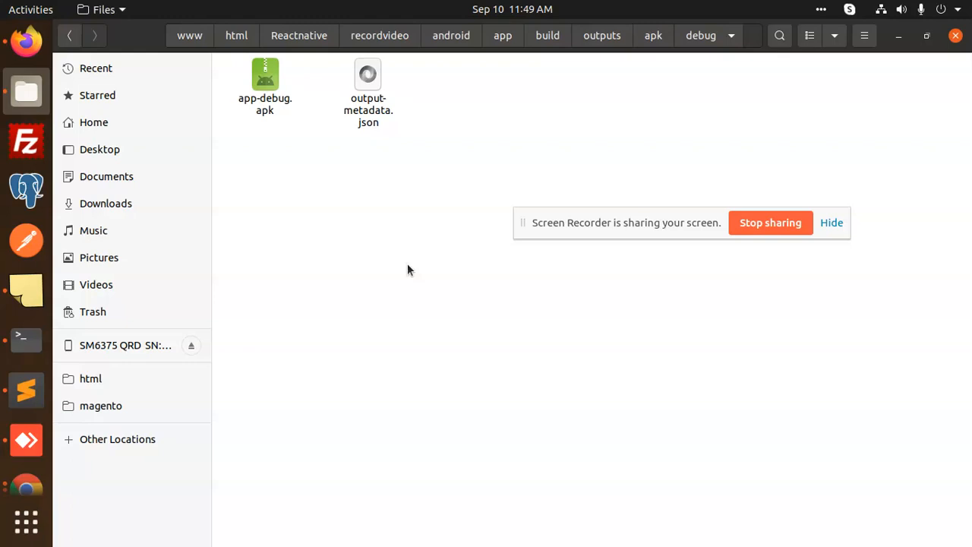
mouse_move(435, 319)
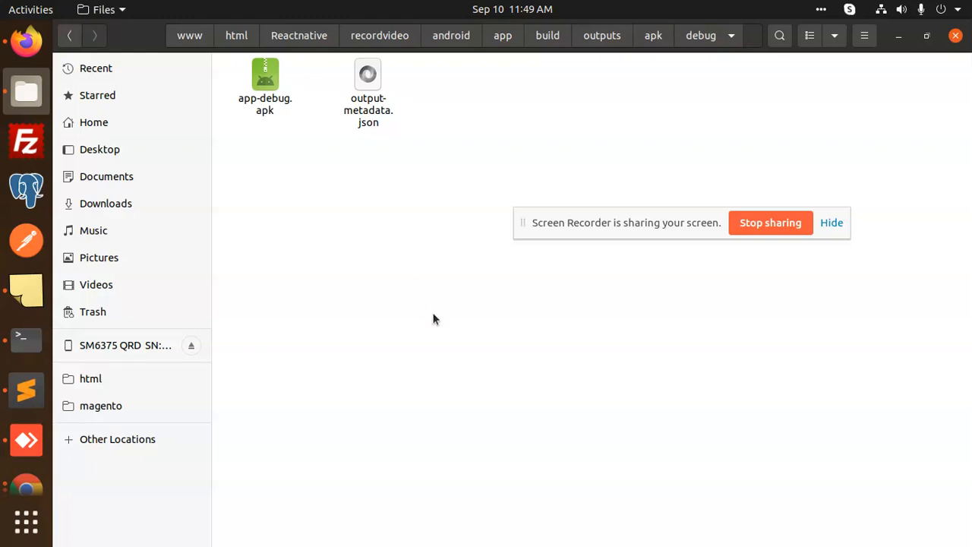